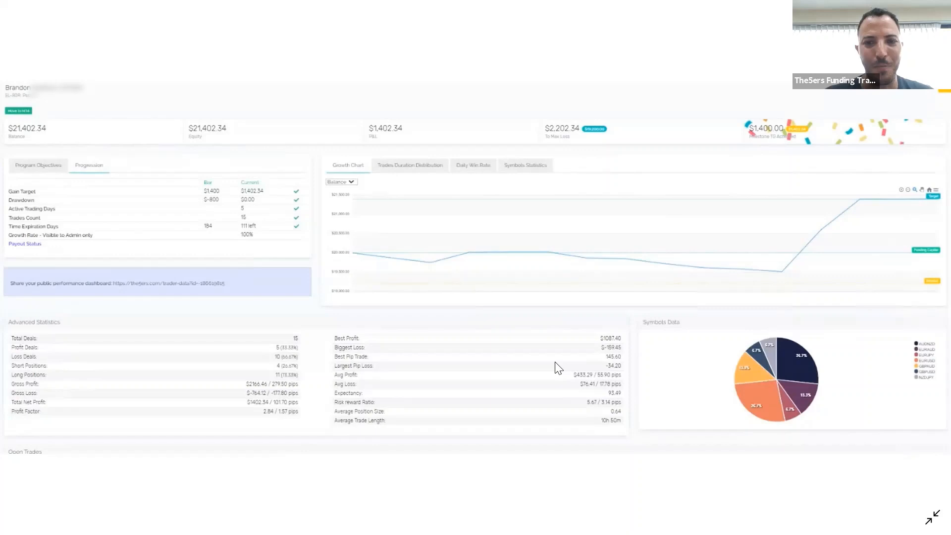
{"action": "mouse_move", "coordinate": [360, 339]}
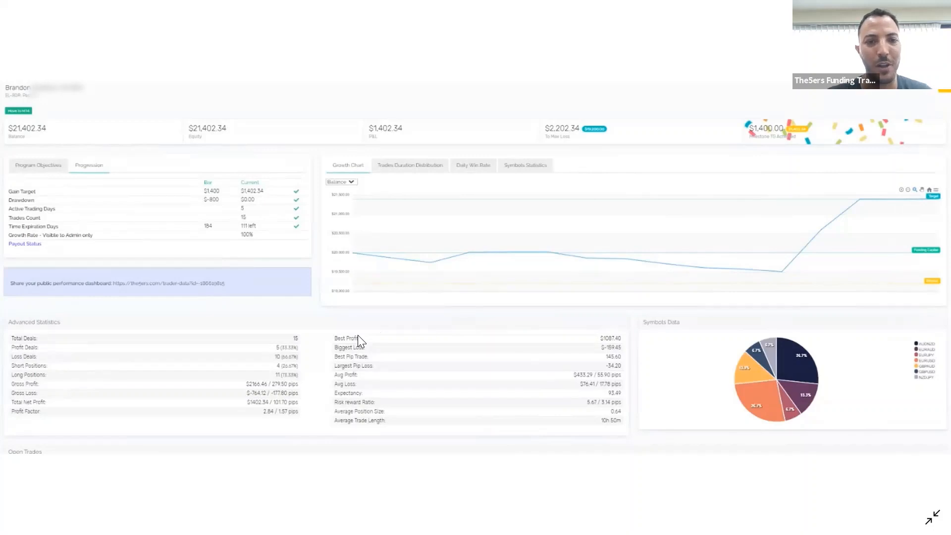
{"action": "mouse_move", "coordinate": [291, 353]}
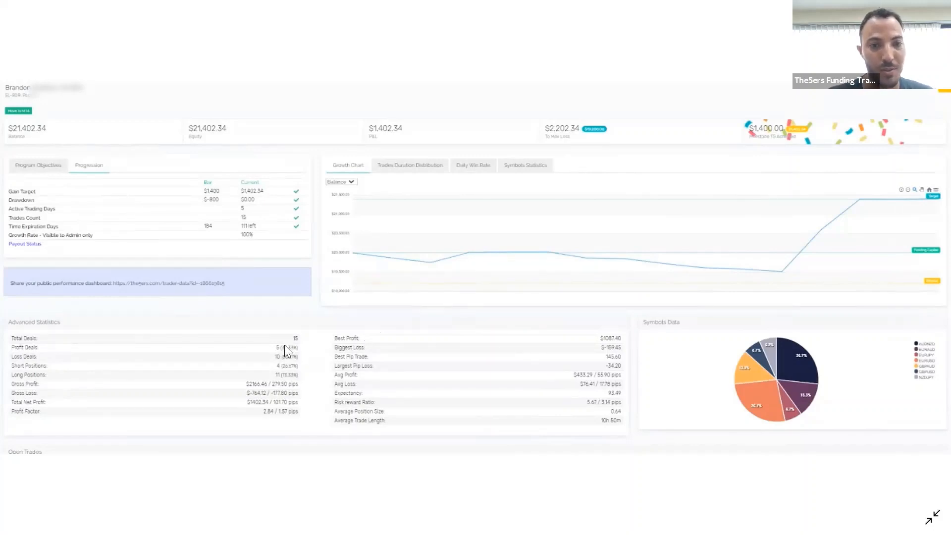
{"action": "mouse_move", "coordinate": [588, 406]}
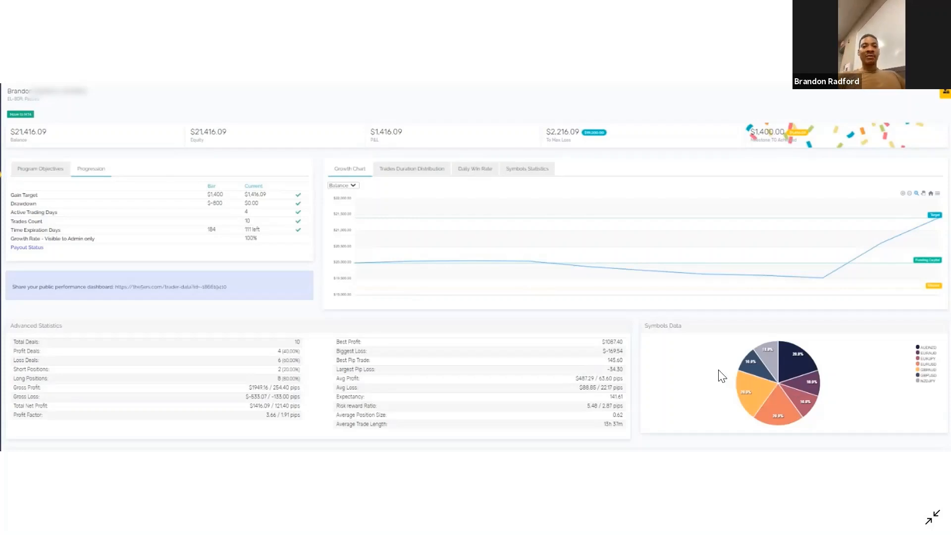
{"action": "mouse_move", "coordinate": [694, 369]}
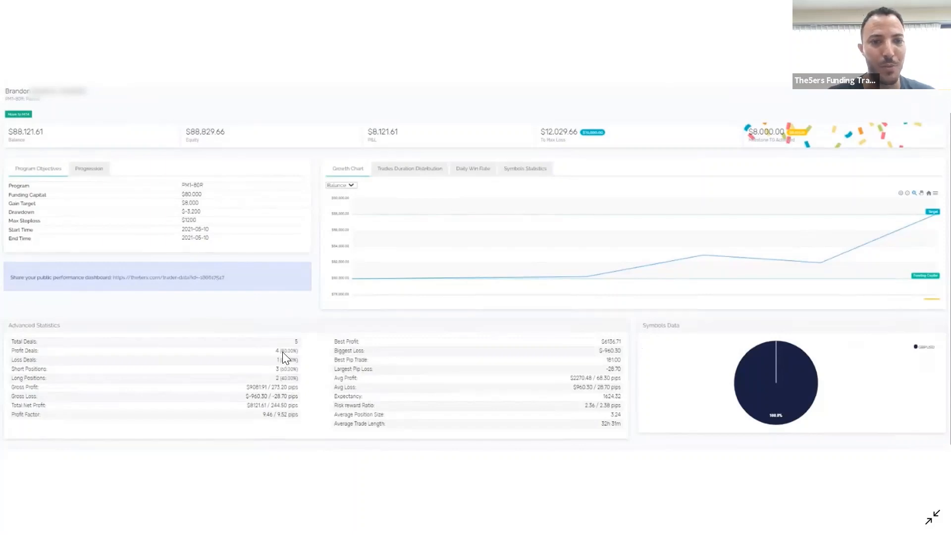
{"action": "mouse_move", "coordinate": [307, 354]}
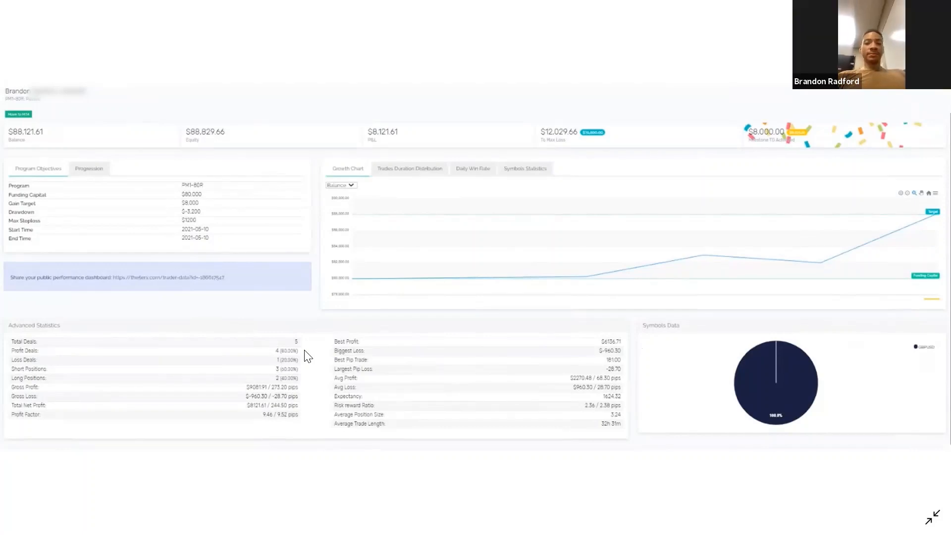
{"action": "mouse_move", "coordinate": [790, 363]}
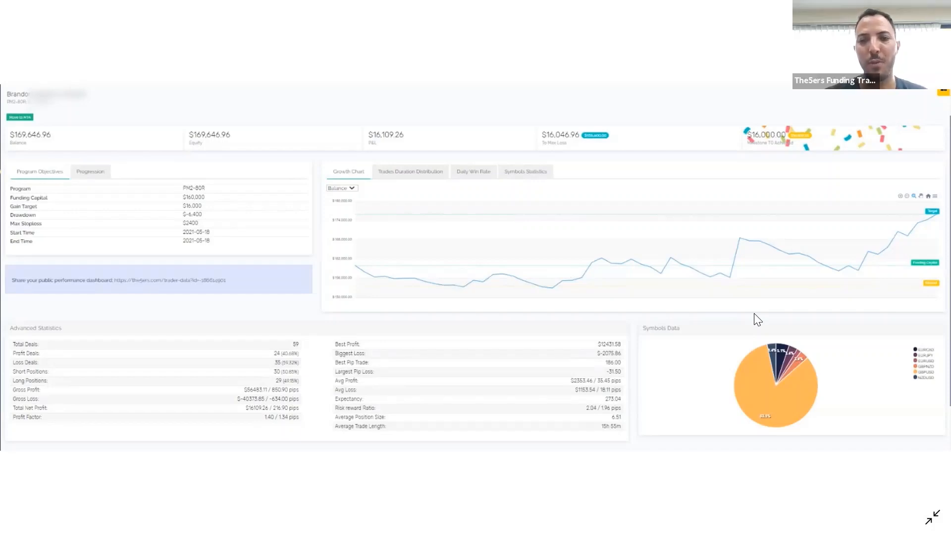
{"action": "mouse_move", "coordinate": [534, 299]}
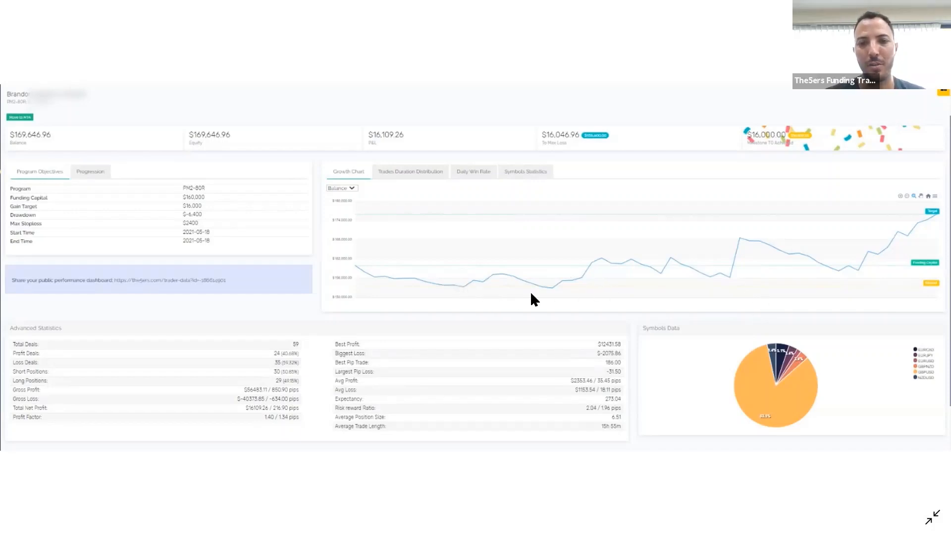
{"action": "mouse_move", "coordinate": [603, 290]}
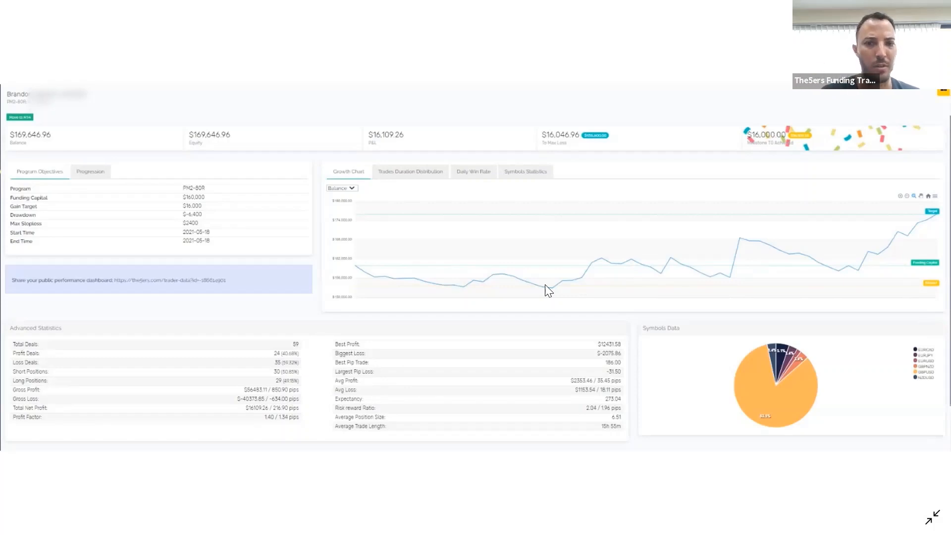
{"action": "mouse_move", "coordinate": [532, 291]}
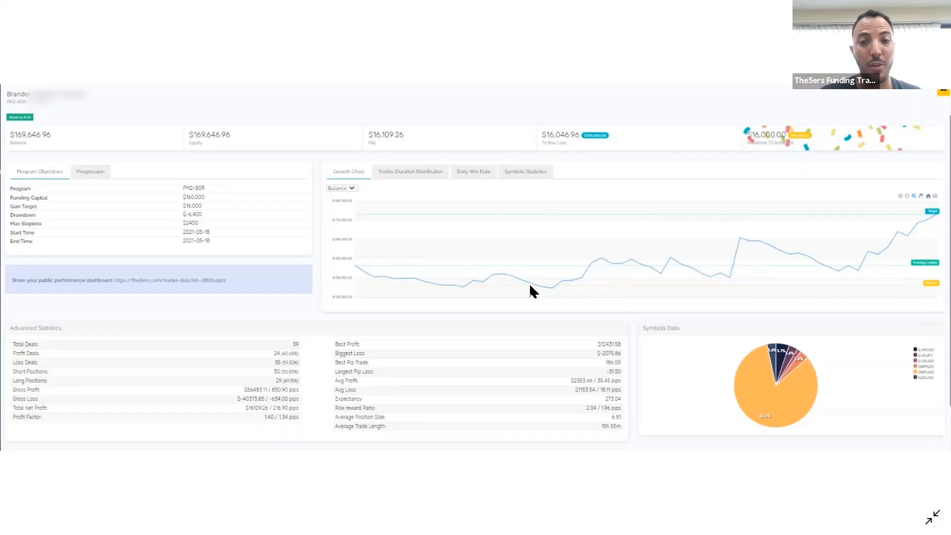
{"action": "mouse_move", "coordinate": [593, 300]}
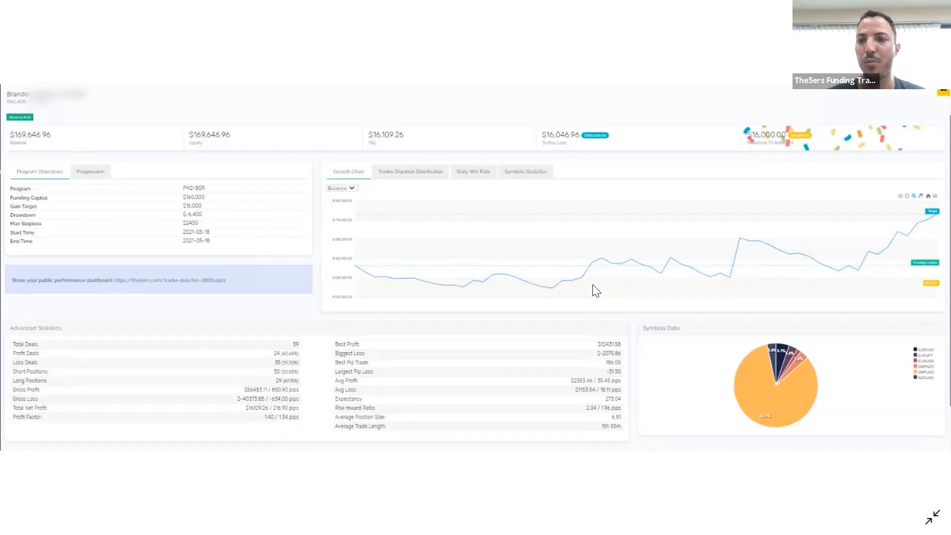
{"action": "mouse_move", "coordinate": [694, 289]}
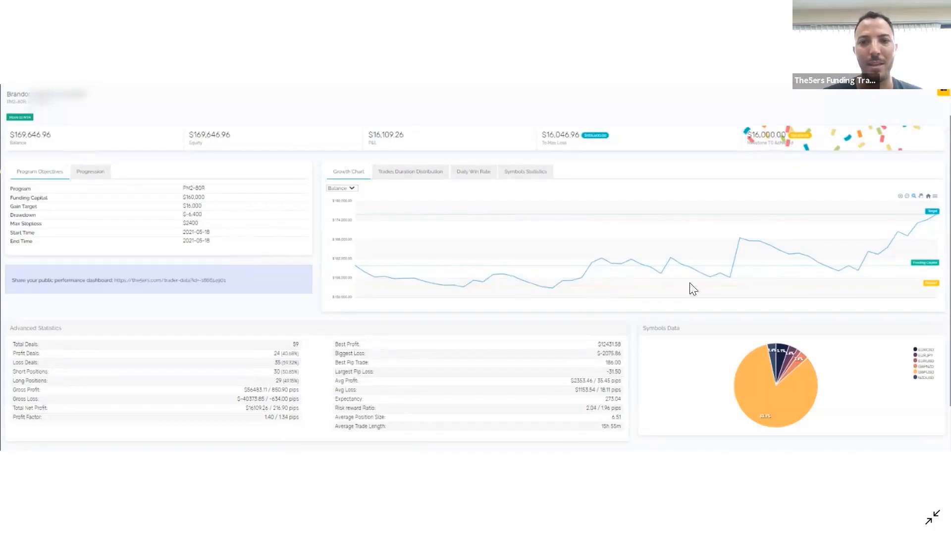
{"action": "mouse_move", "coordinate": [857, 282]}
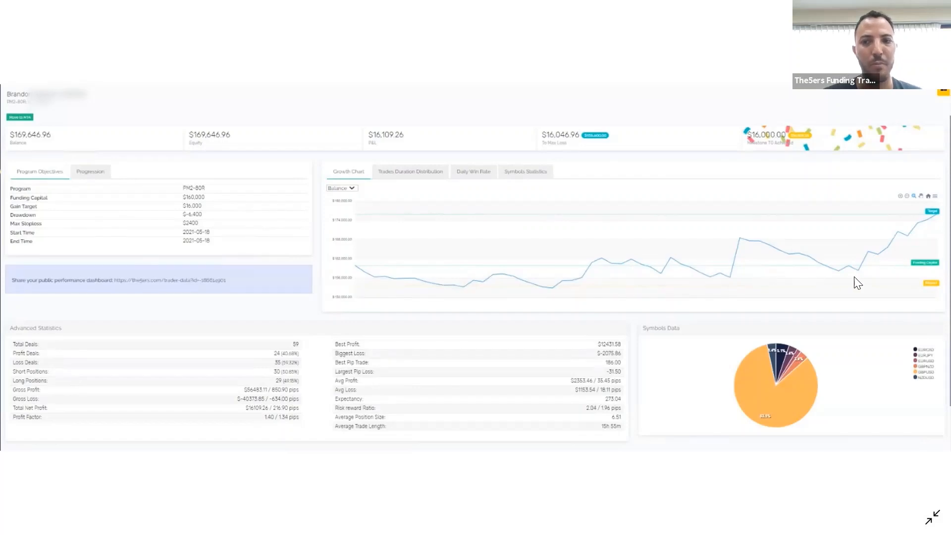
{"action": "mouse_move", "coordinate": [545, 363]}
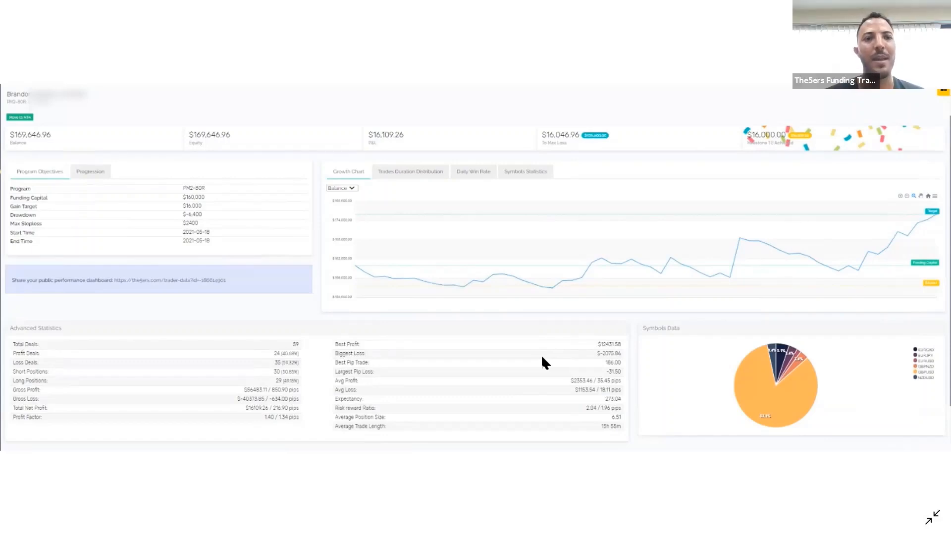
{"action": "mouse_move", "coordinate": [236, 304]}
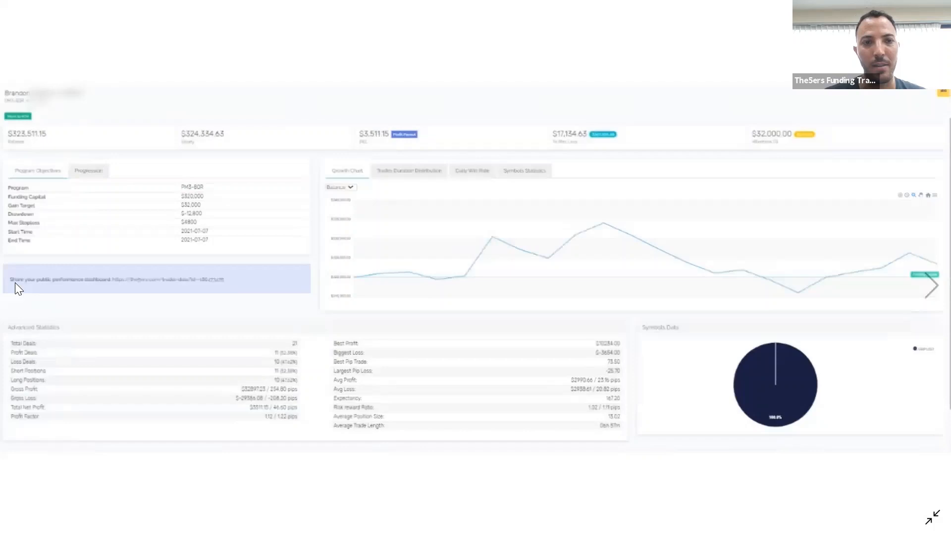
{"action": "mouse_move", "coordinate": [403, 318]}
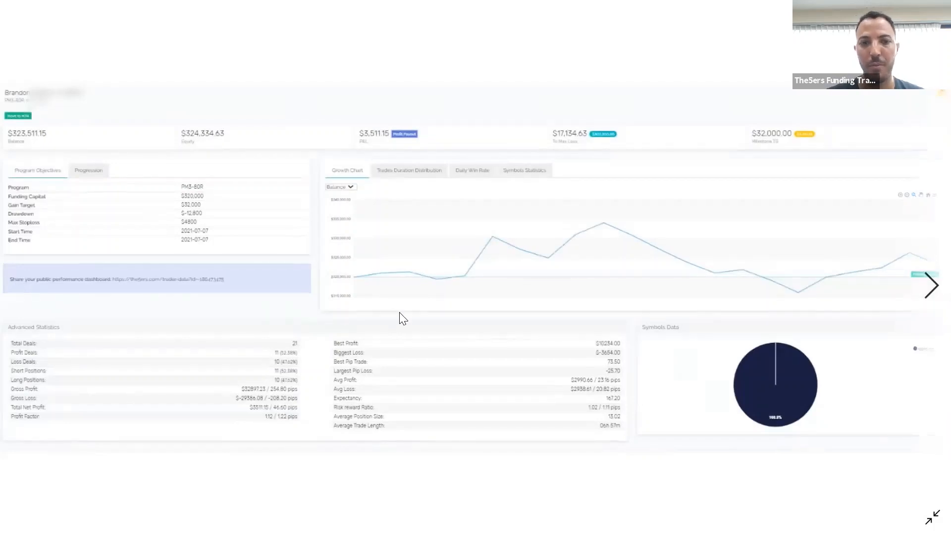